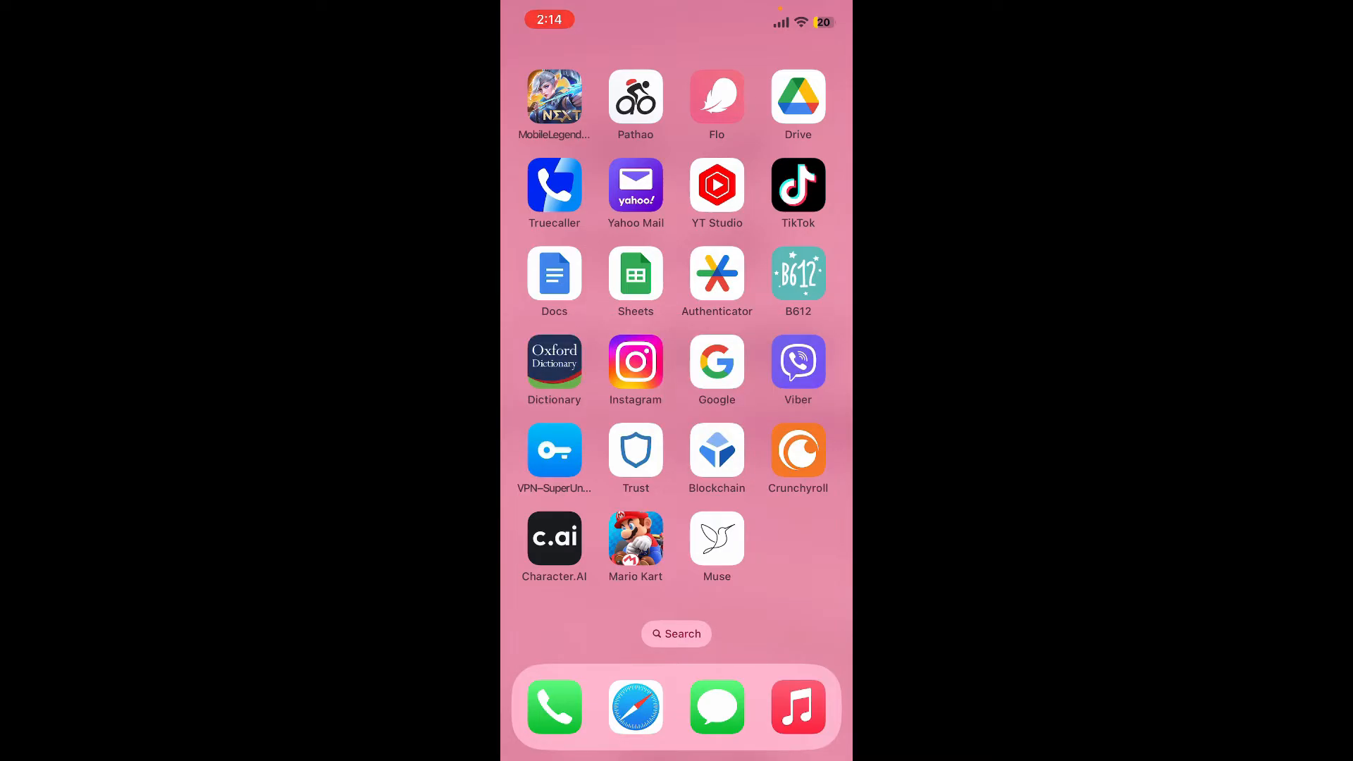
Step: Launch Mario Kart Tour from the home screen and bring up its main menu
{"action": "left_click", "coordinate": [636, 547]}
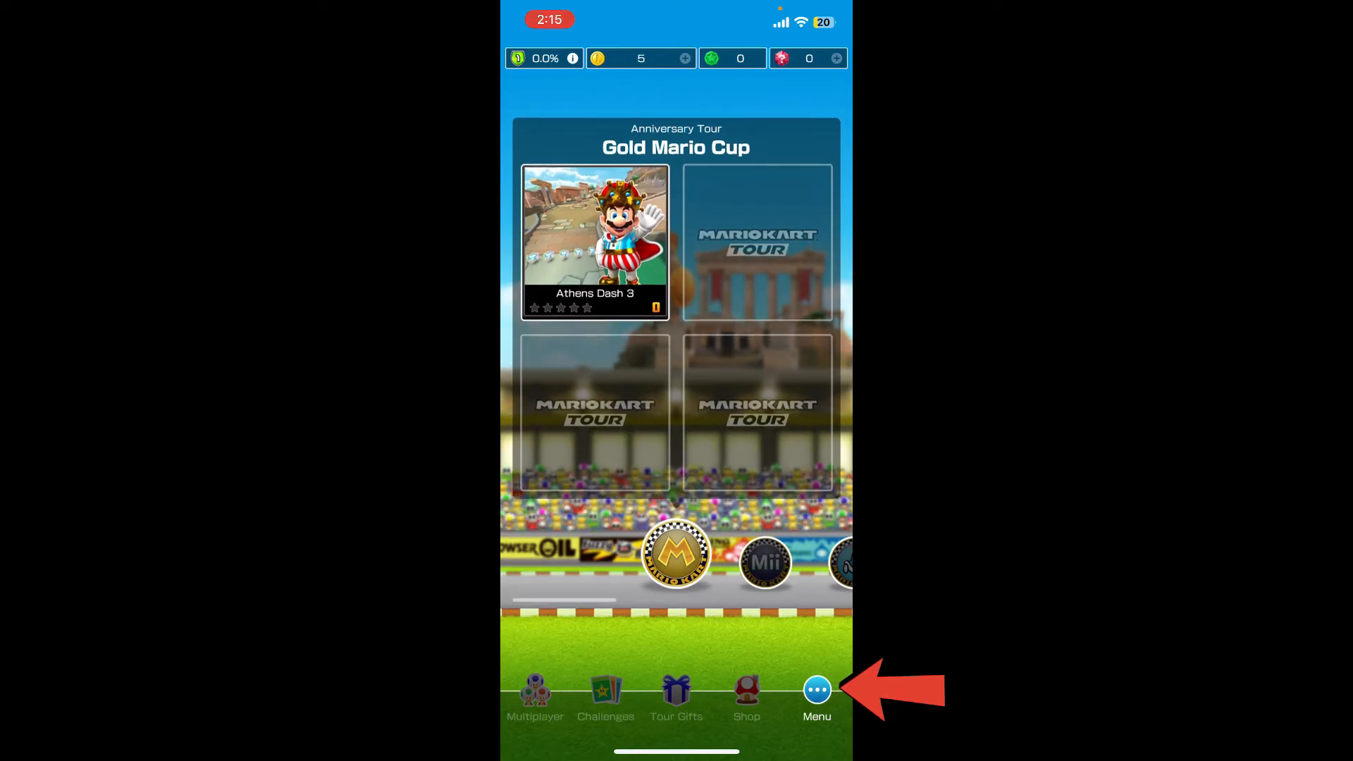
{"action": "left_click", "coordinate": [816, 695]}
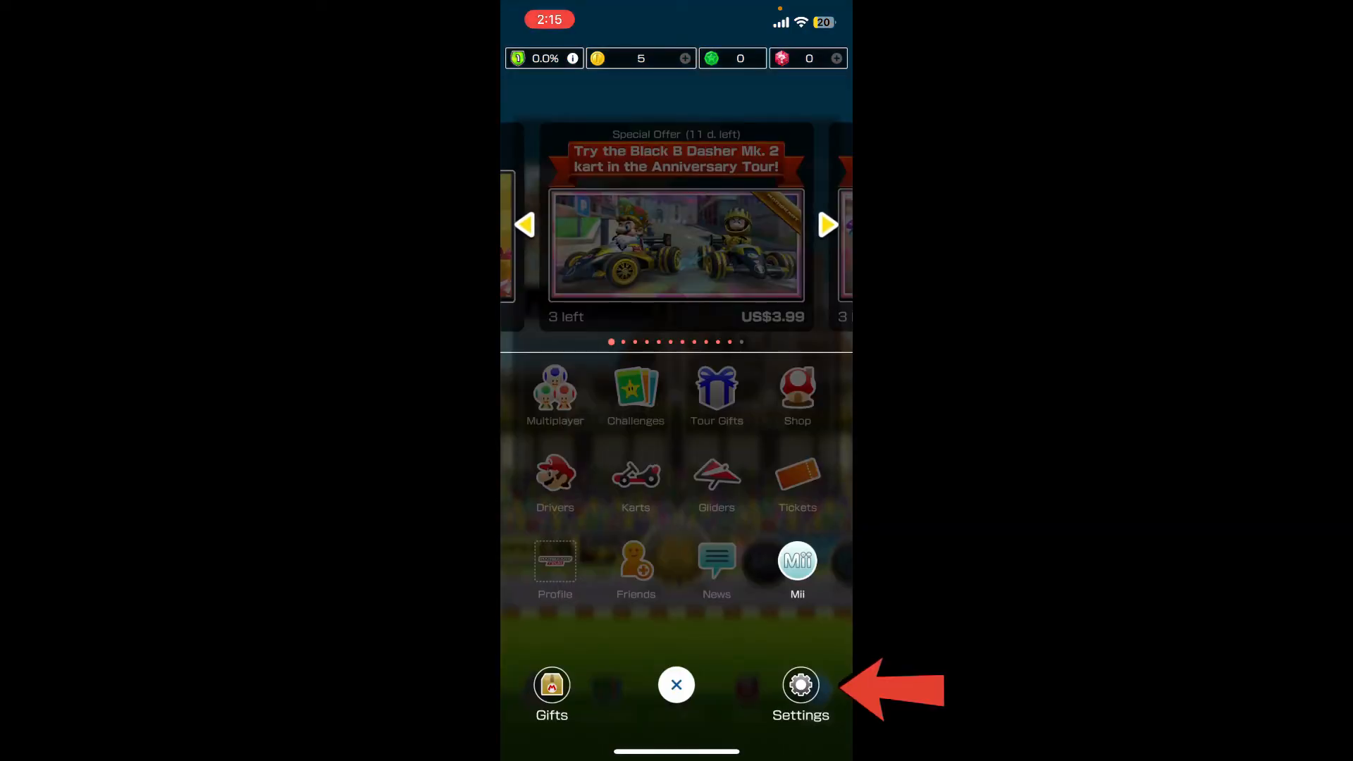
Step: In Settings, scroll to Other and view the linked Nintendo Account details
{"action": "left_click", "coordinate": [800, 687]}
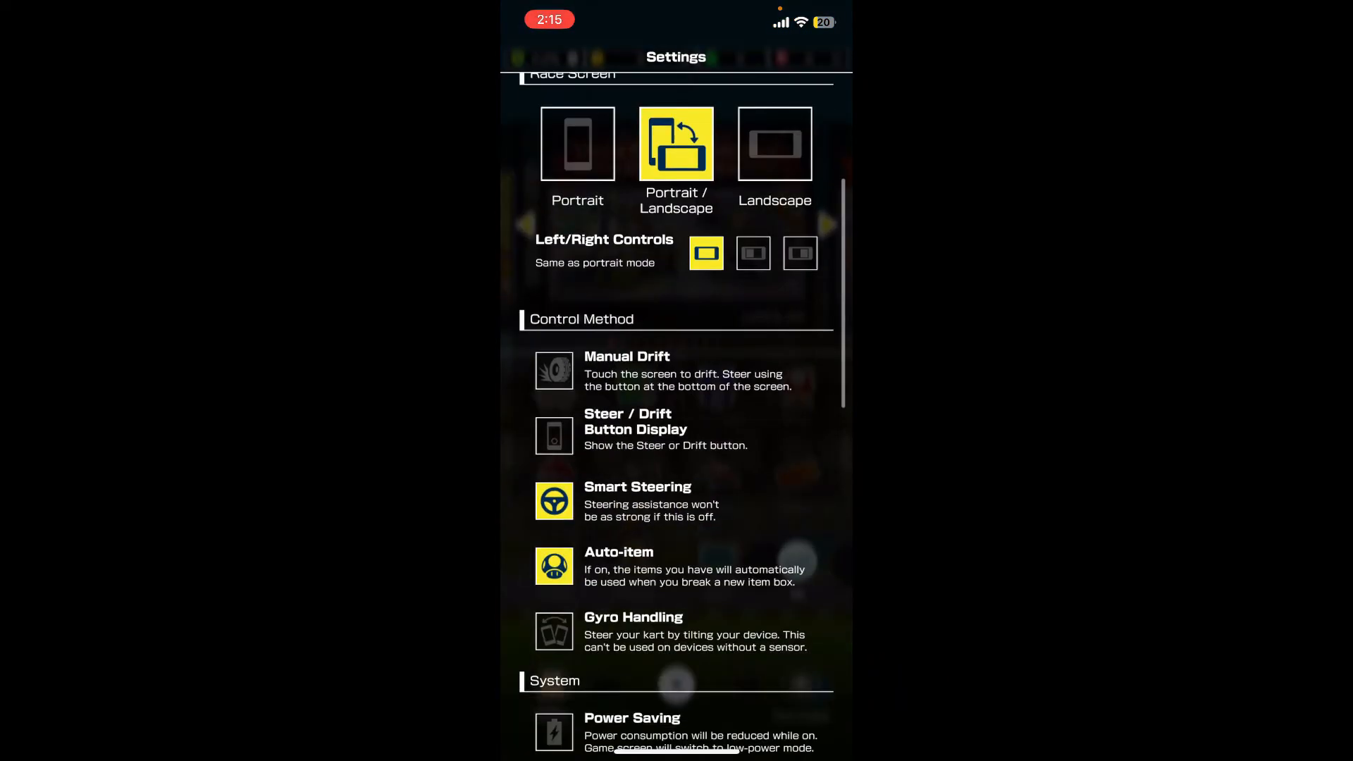
{"action": "scroll", "scroll_direction": "down", "scroll_amount": 3}
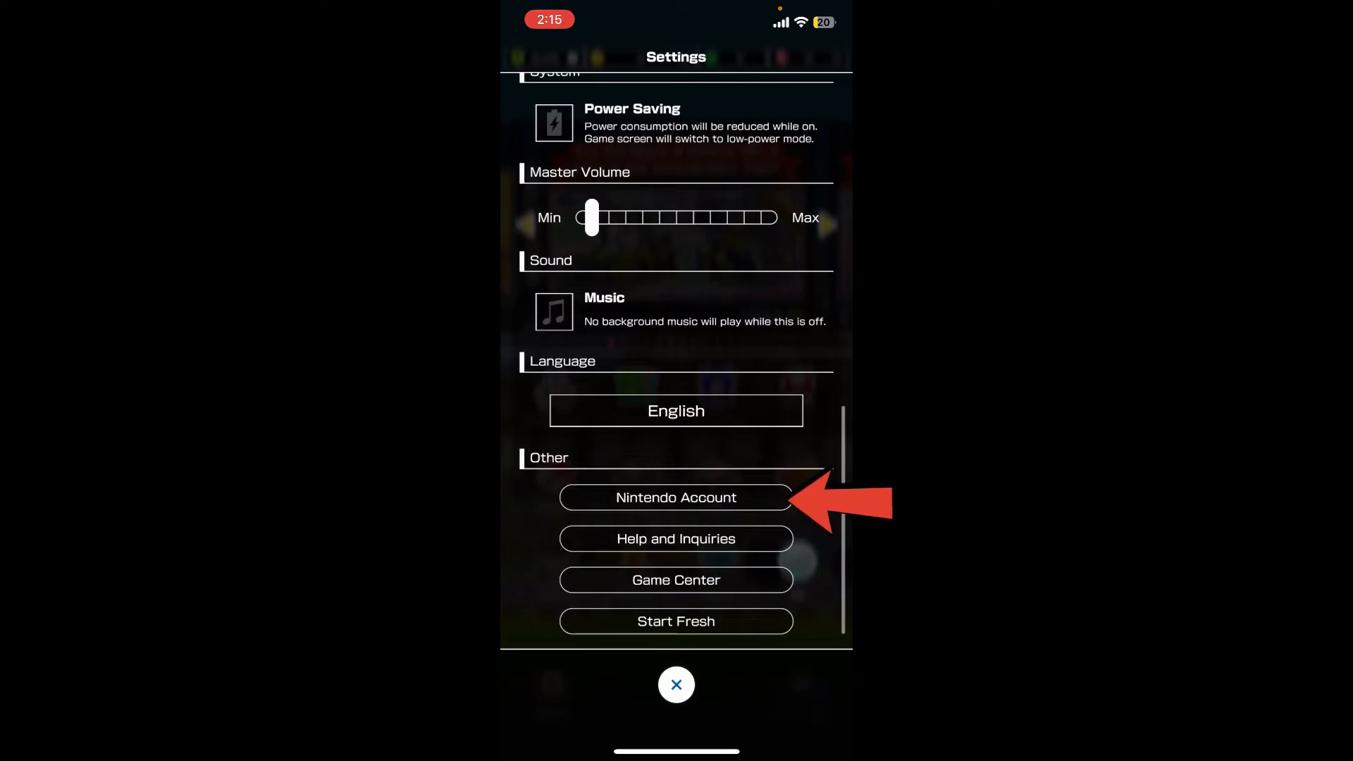
{"action": "left_click", "coordinate": [676, 498]}
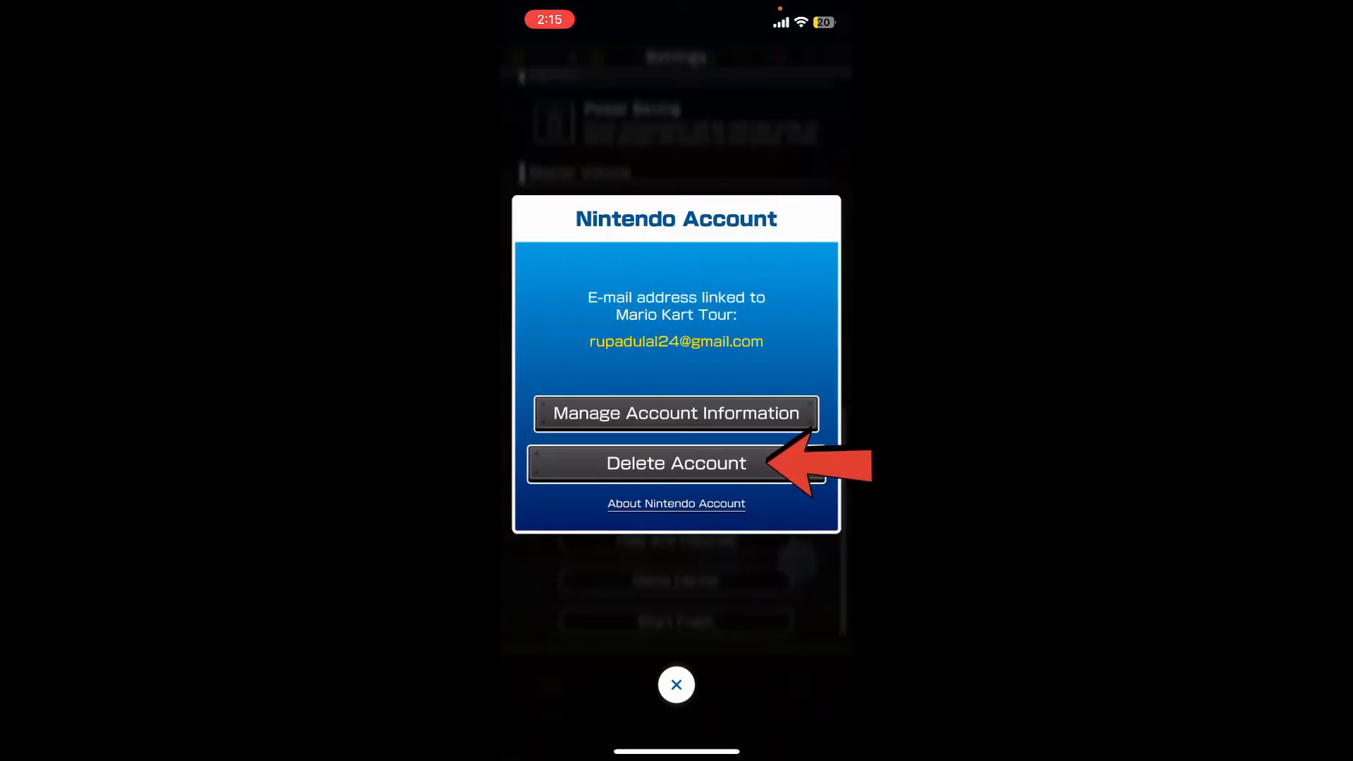
Step: Choose Delete Account and acknowledge both Please Note warnings to reach Nintendo's deletion page
{"action": "left_click", "coordinate": [675, 463]}
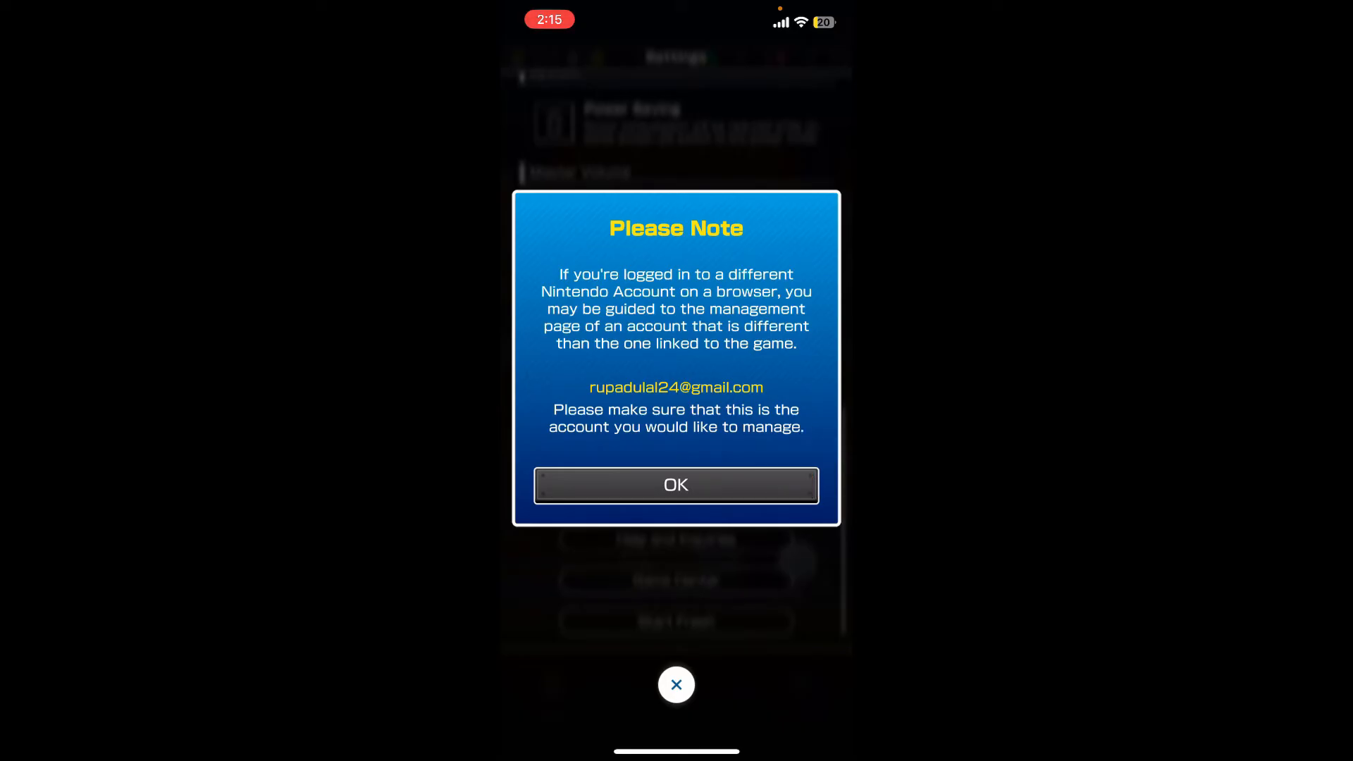
{"action": "left_click", "coordinate": [675, 483]}
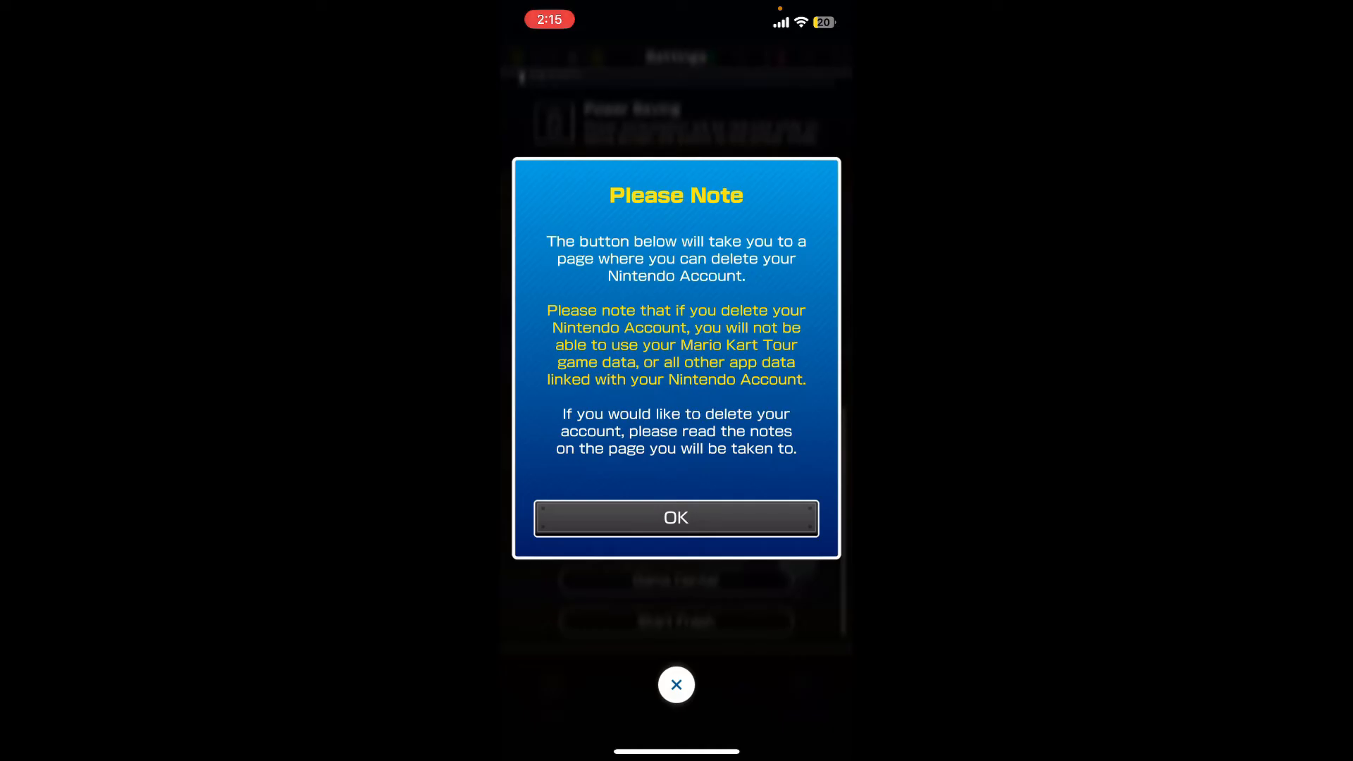
{"action": "left_click", "coordinate": [675, 517]}
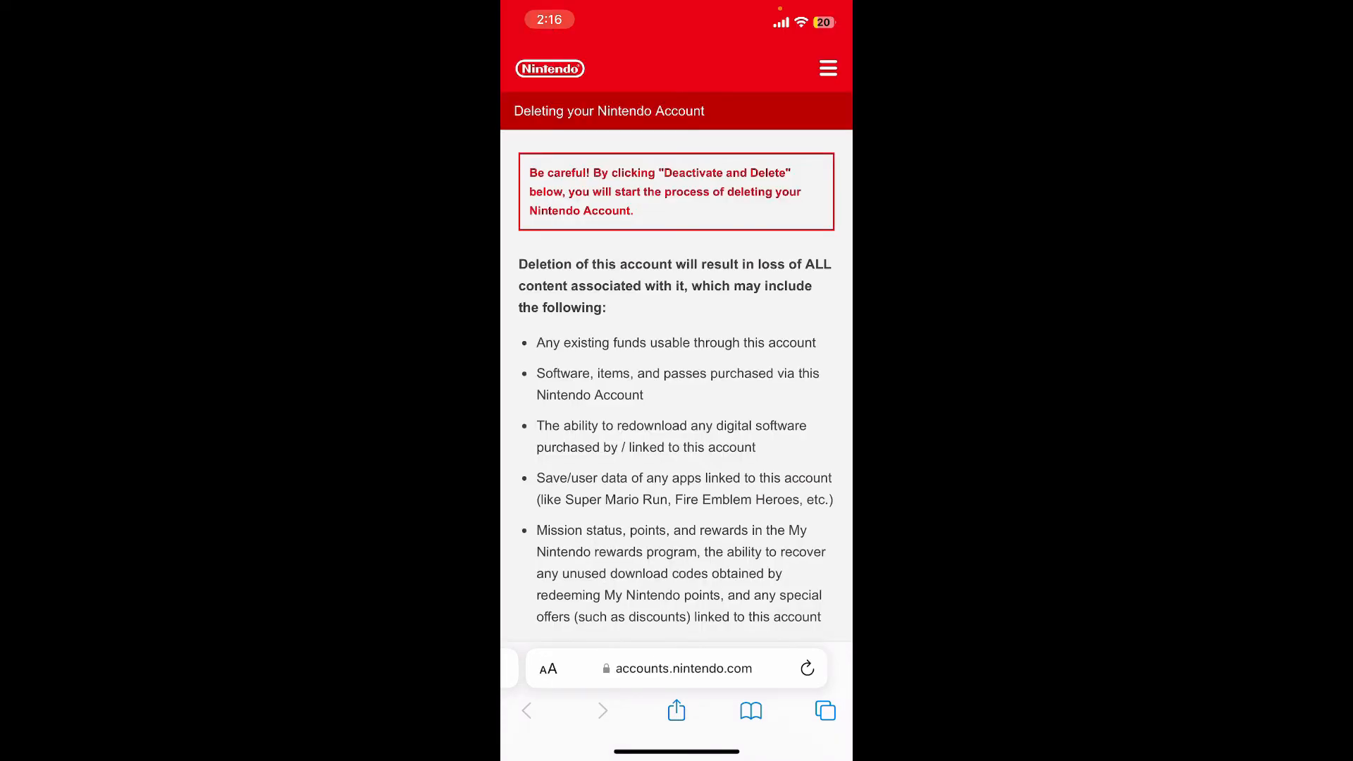
Step: Review the deletion terms and confirm Deactivate and Delete for the Nintendo Account
{"action": "scroll", "scroll_direction": "down", "scroll_amount": 3}
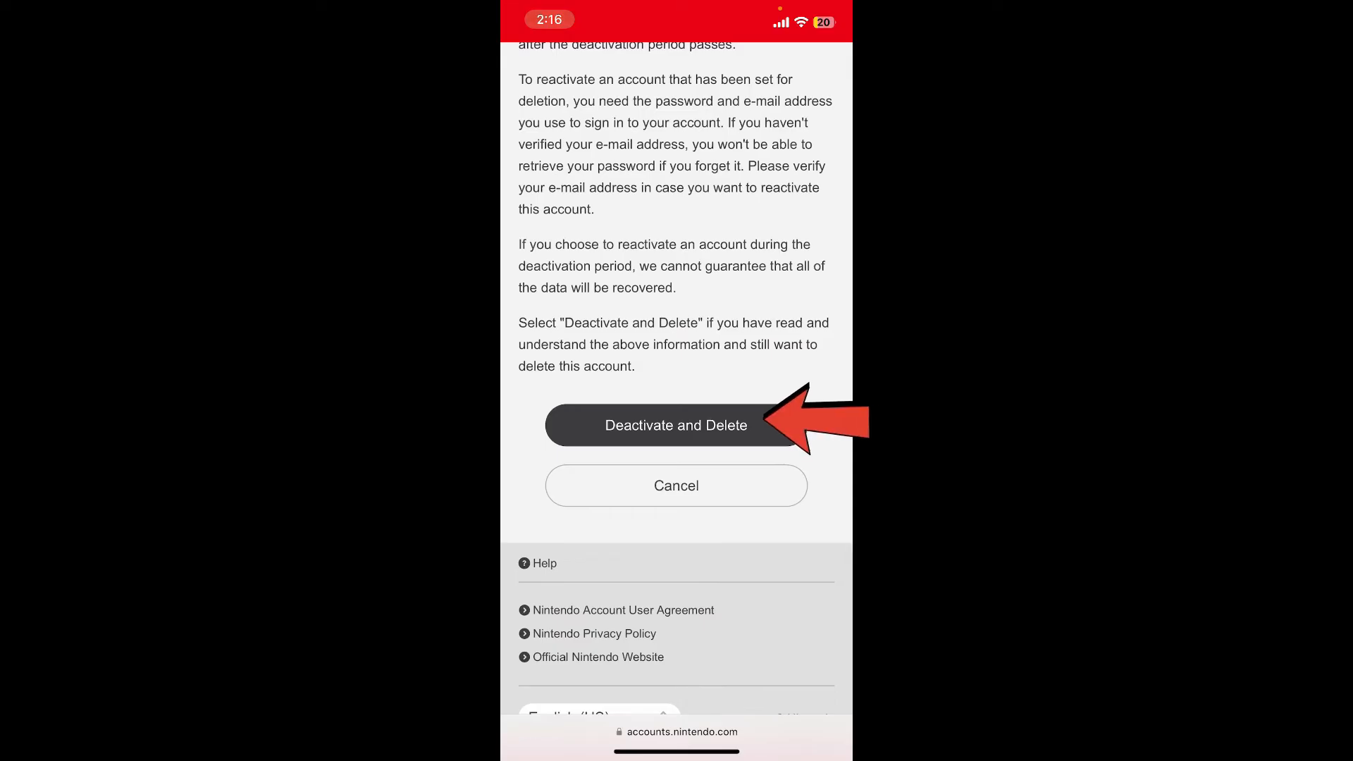
{"action": "left_click", "coordinate": [675, 424]}
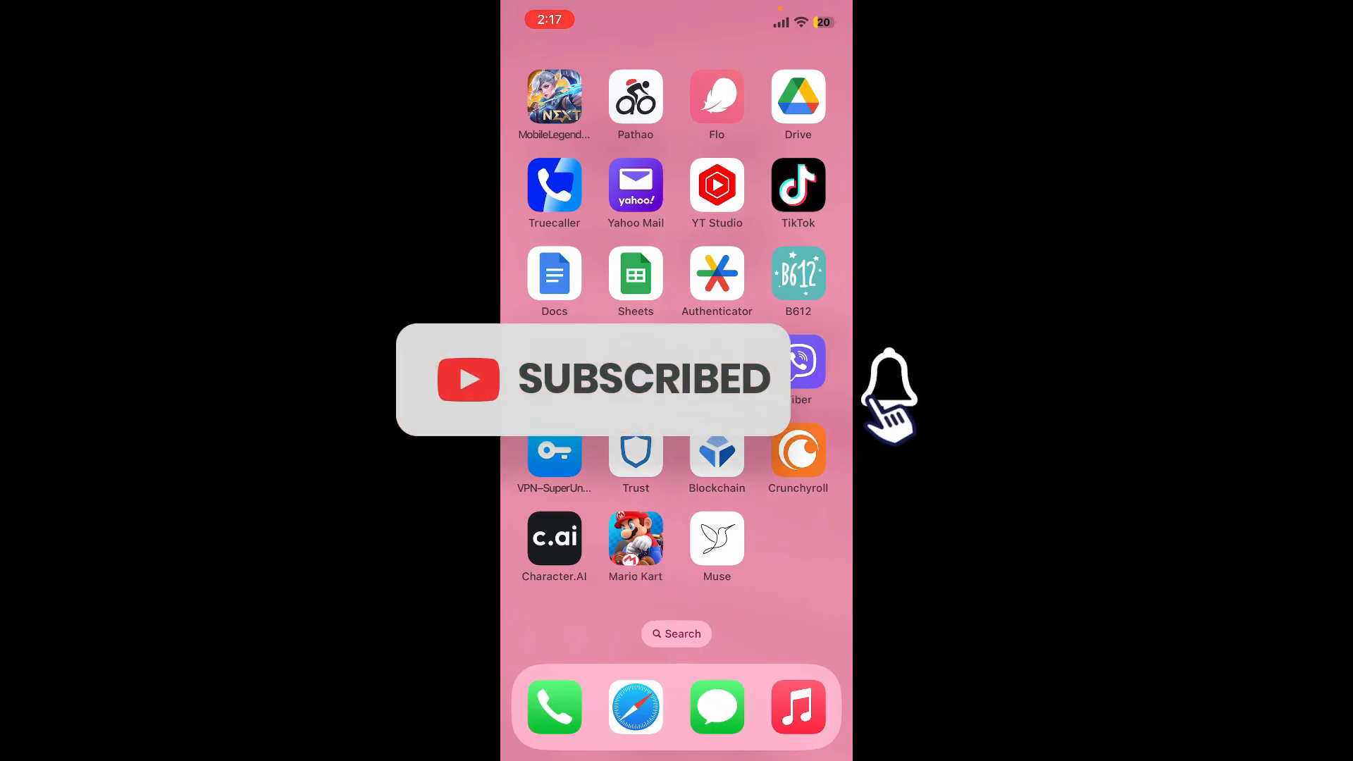
Step: Return to the iPhone home screen with the deletion walkthrough complete
{"action": "left_click", "coordinate": [889, 389]}
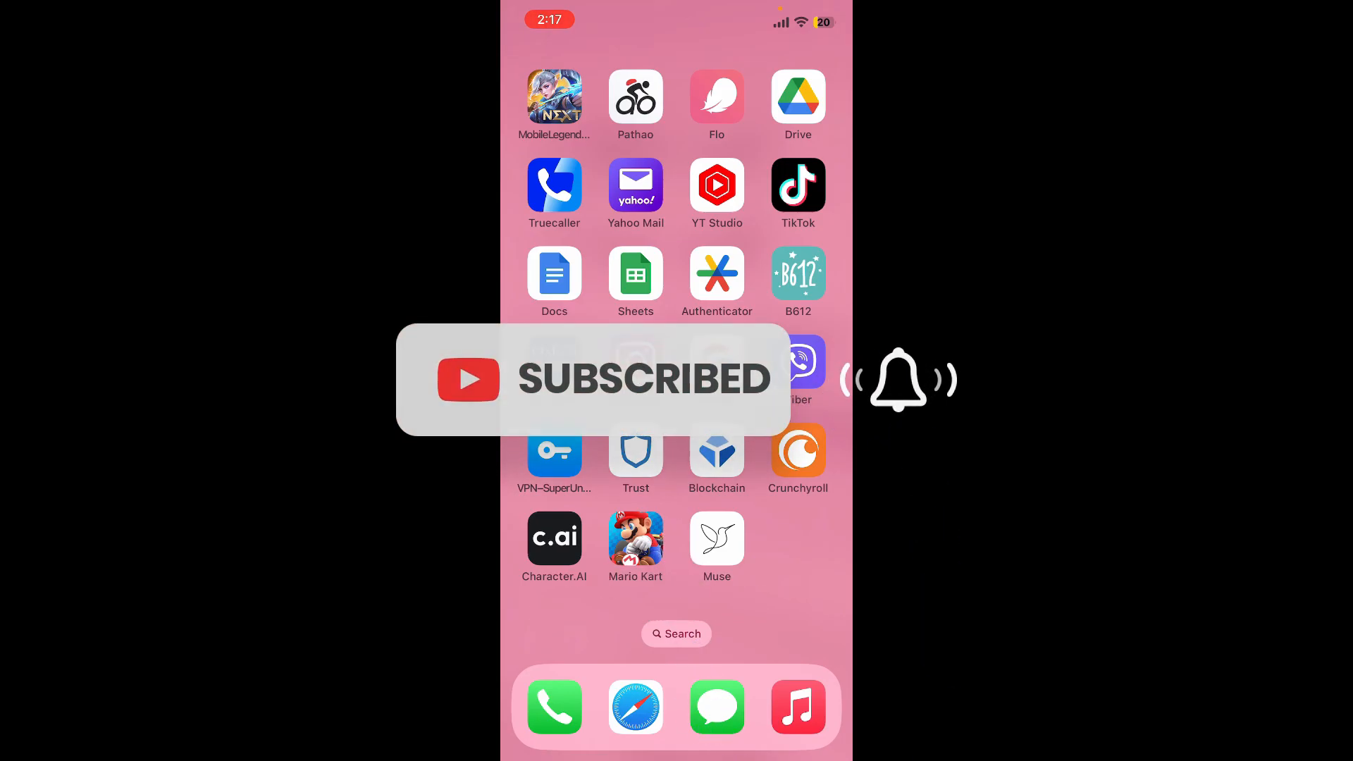